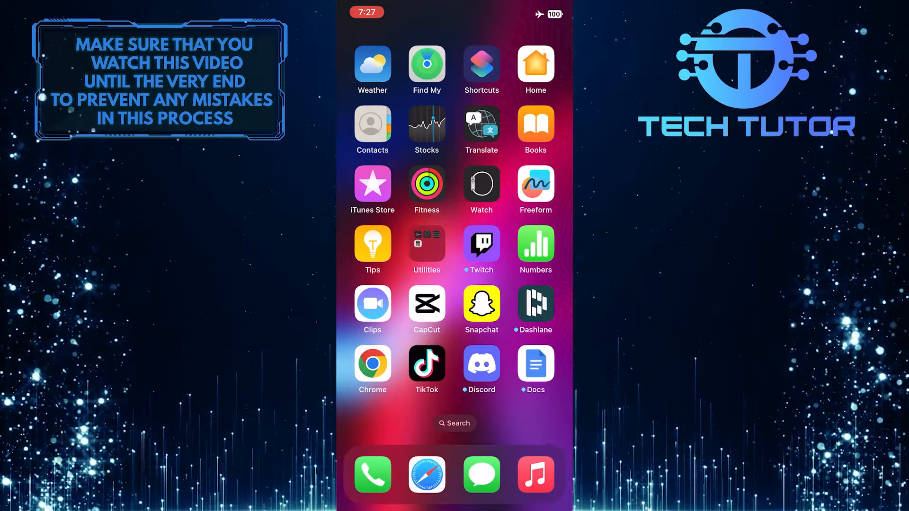
Step: Launch CapCut from the iOS home screen
click(426, 305)
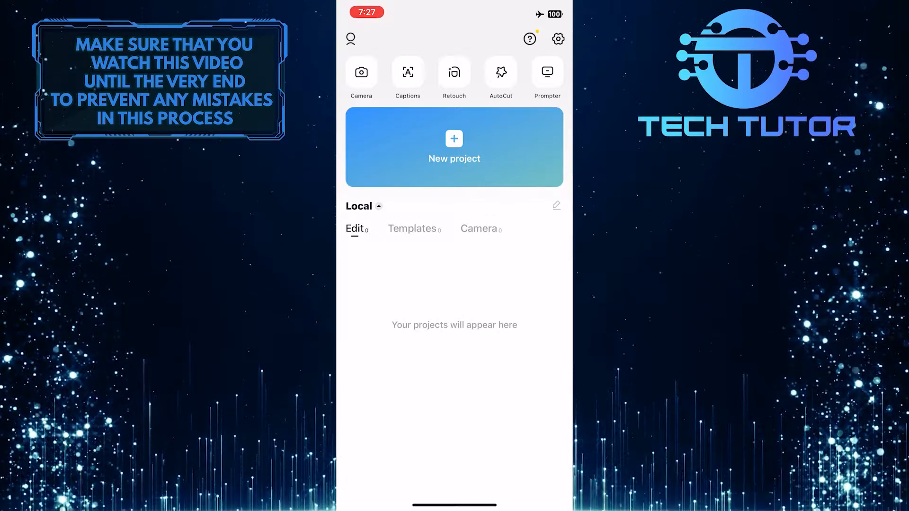
Step: Create a new project with the flower video from Recents and select the clip
click(454, 147)
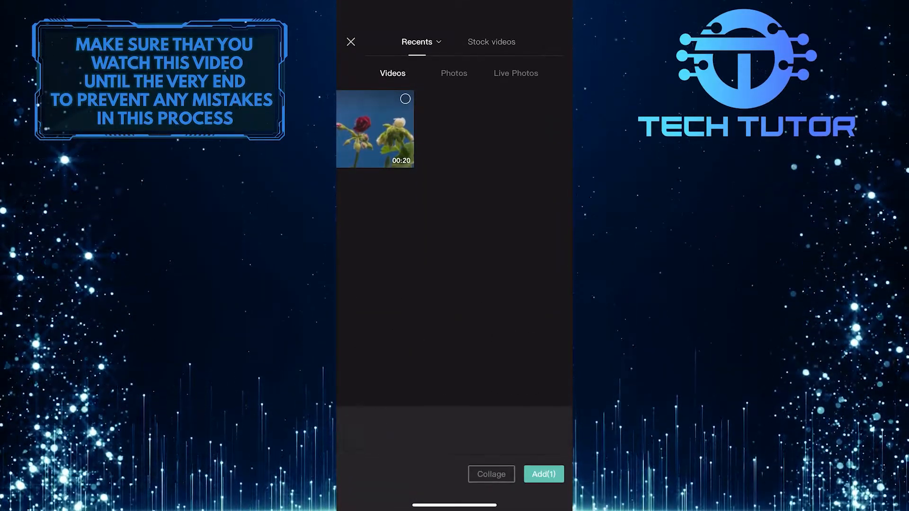
click(543, 474)
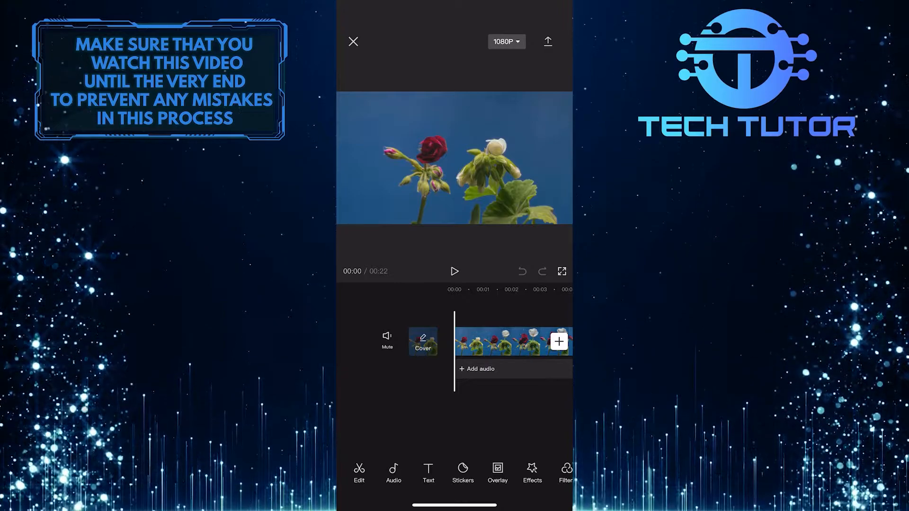
click(513, 341)
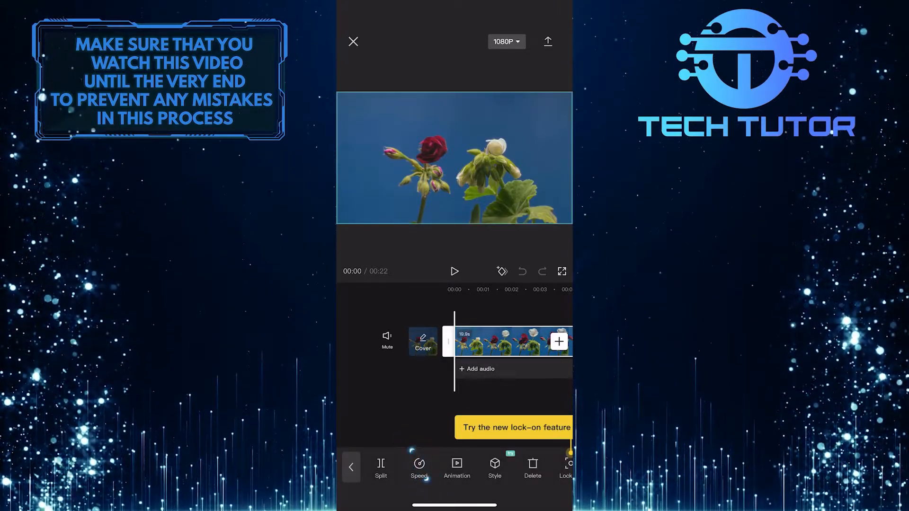
Step: Apply a Normal speed change of 2x, cutting the clip from 19.9 s to 9.9 s
click(418, 468)
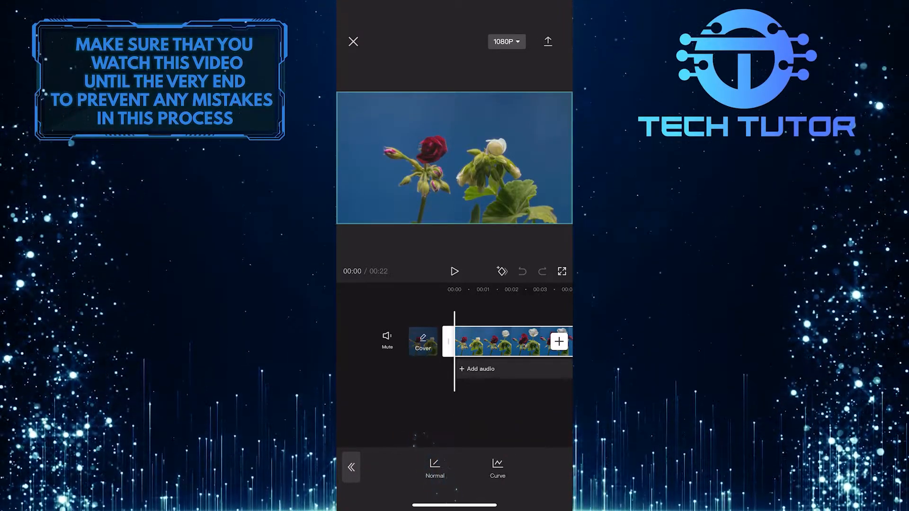
click(434, 468)
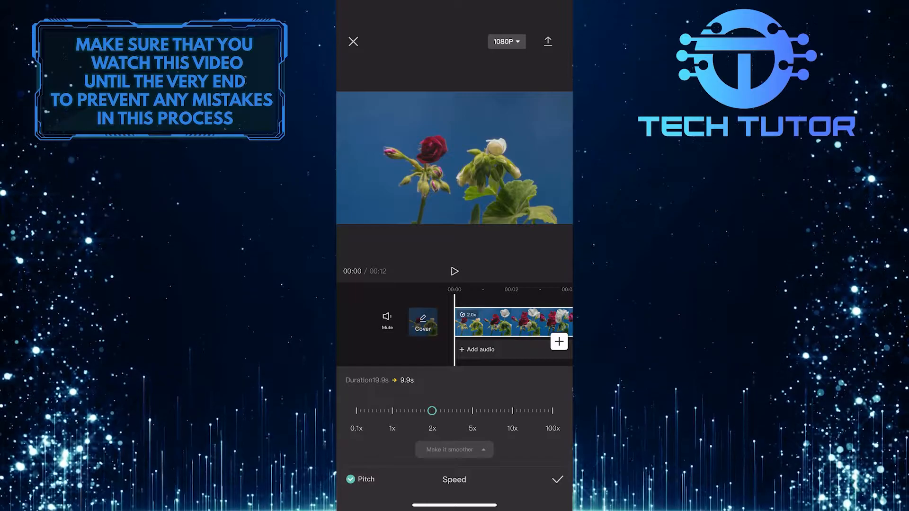
Step: Confirm the 2x speed and preview the sped-up 9.9-second video
click(557, 480)
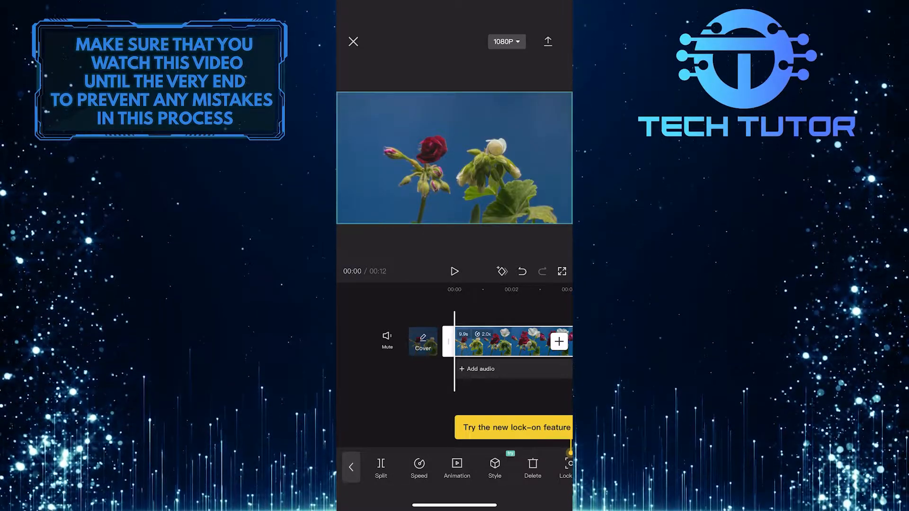
click(454, 271)
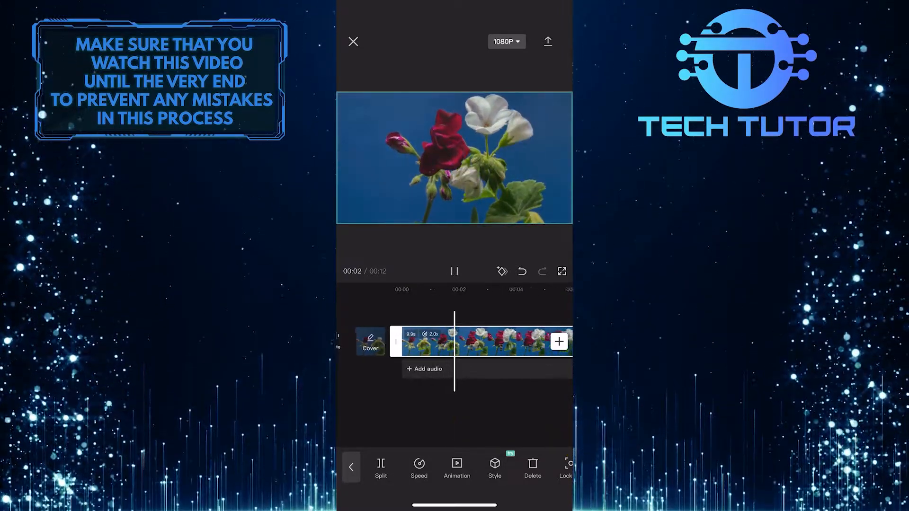